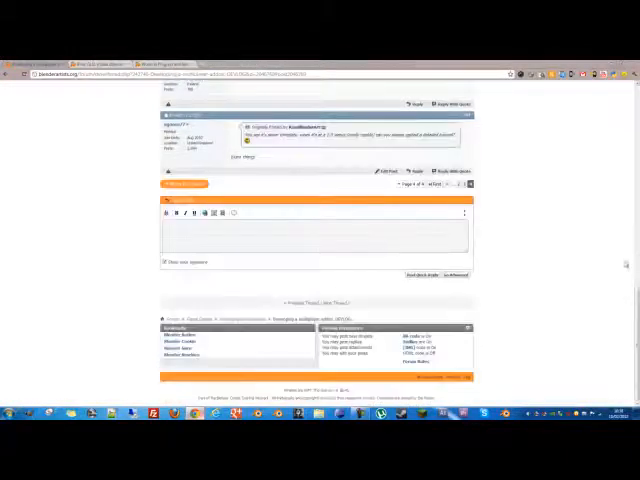
Browse the bge-networking project home, then reach the Plugins page through the wiki list.
{"action": "scroll", "scroll_direction": "up", "scroll_amount": 3}
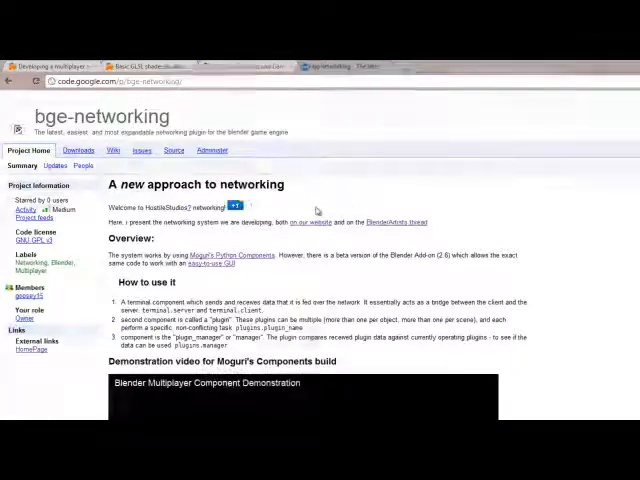
{"action": "scroll", "scroll_direction": "down", "scroll_amount": 3}
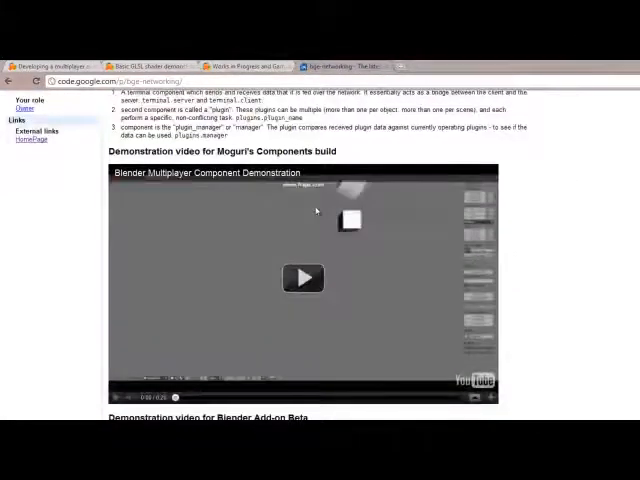
{"action": "scroll", "scroll_direction": "up", "scroll_amount": 3}
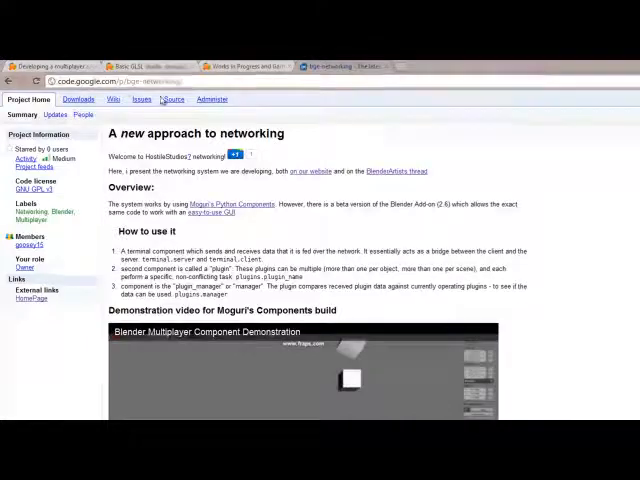
{"action": "left_click", "coordinate": [112, 100]}
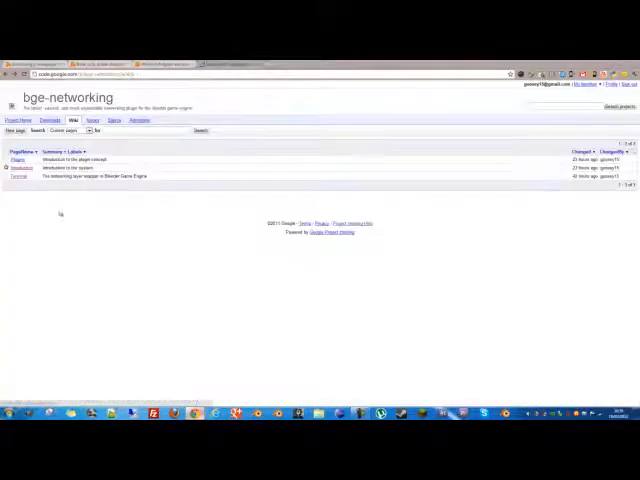
{"action": "left_click", "coordinate": [18, 176]}
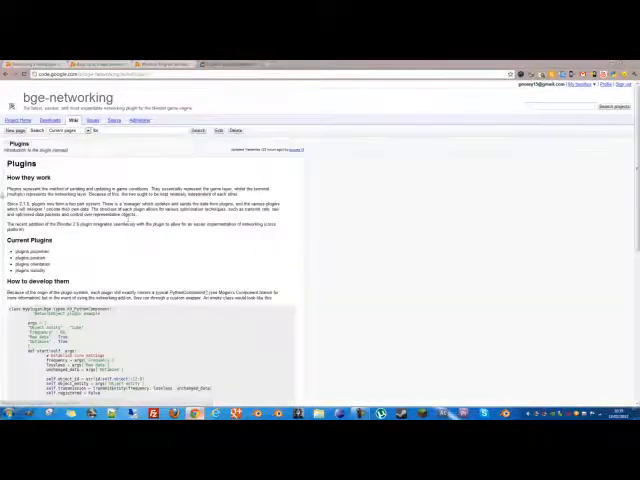
{"action": "scroll", "scroll_direction": "down", "scroll_amount": 3}
{"action": "type", "text": "http://"}
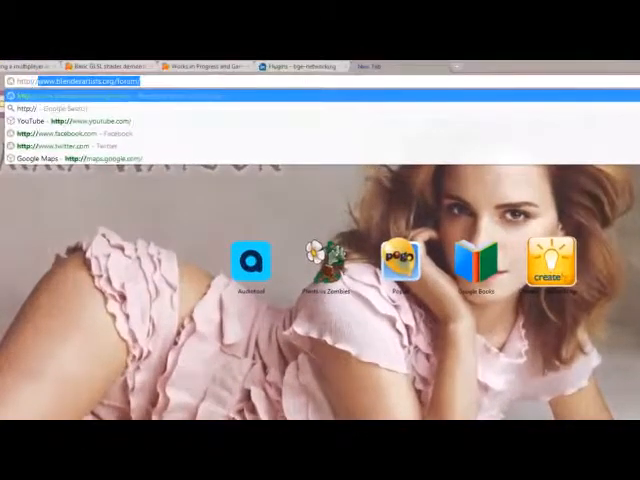
Visit hostilestudios.com/networking and view the Component page with its demo video.
{"action": "type", "text": "hostilestudios.com"}
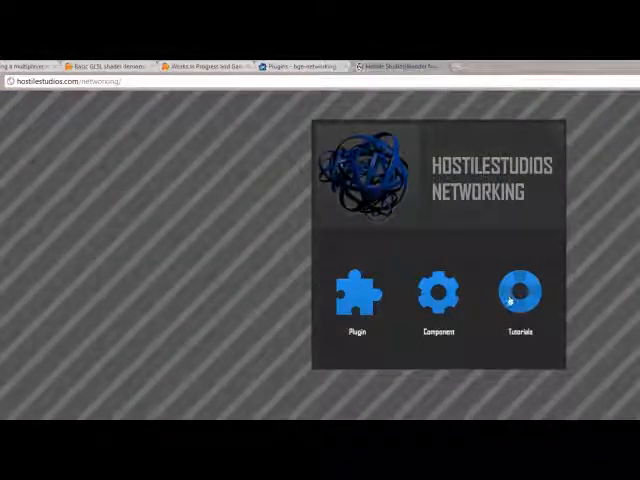
{"action": "left_click", "coordinate": [520, 296]}
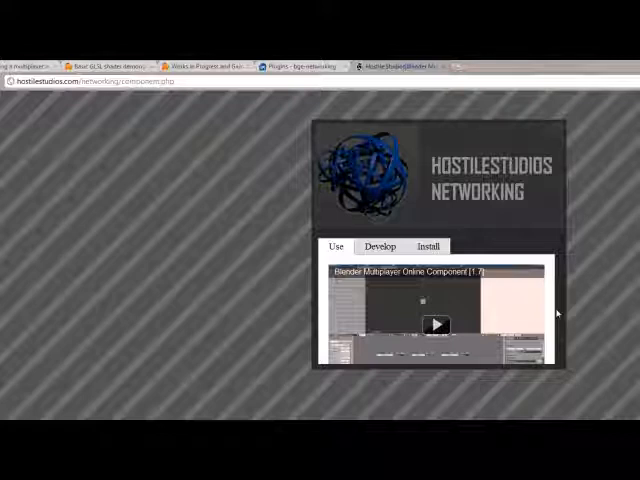
{"action": "mouse_move", "coordinate": [536, 300]}
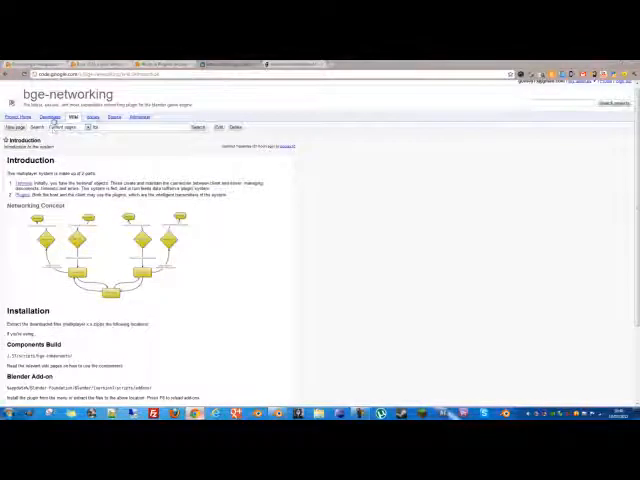
Read the Installation section of the Introduction page, then bring up Blender's User Preferences.
{"action": "left_click", "coordinate": [52, 118]}
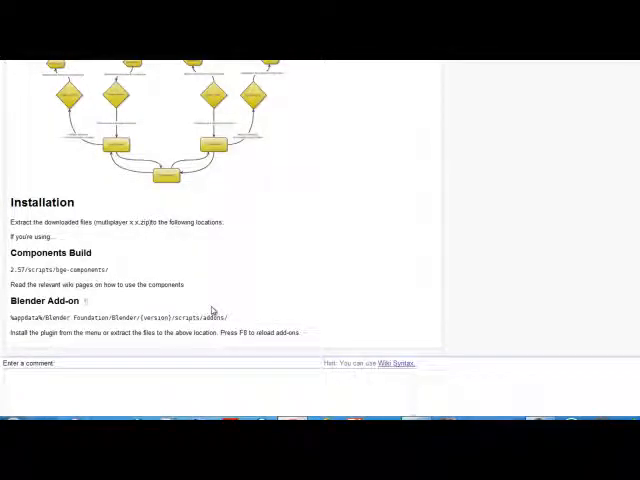
{"action": "scroll", "scroll_direction": "up", "scroll_amount": 3}
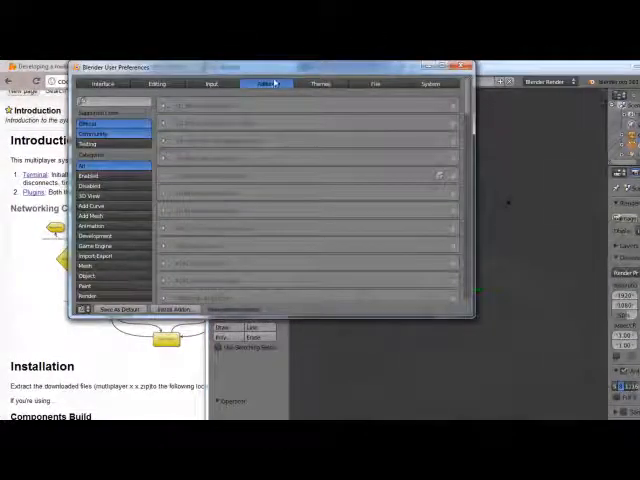
Filter the Add-ons list to the Game Engine category showing the multiplayer add-on.
{"action": "left_click", "coordinate": [178, 308]}
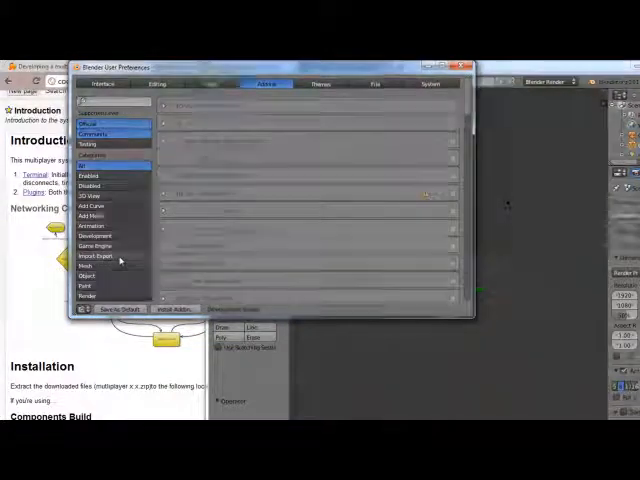
{"action": "mouse_move", "coordinate": [120, 246]}
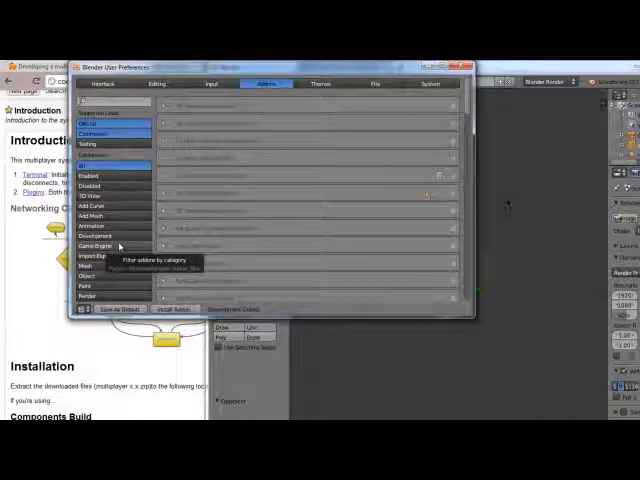
{"action": "left_click", "coordinate": [96, 246]}
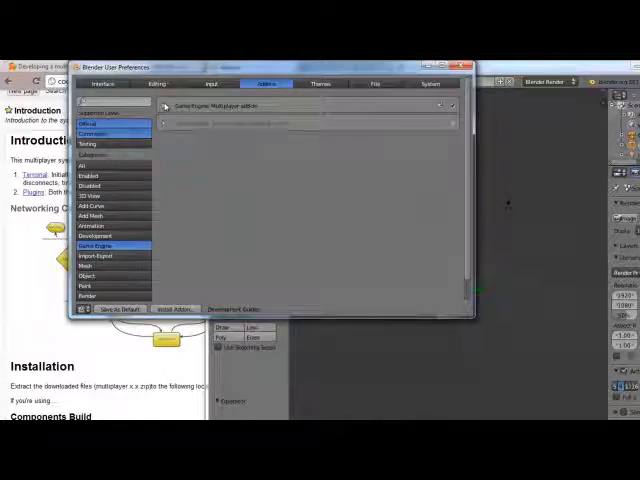
Enable the Game Engine Multiplayer add-on and close the preferences window.
{"action": "left_click", "coordinate": [168, 106]}
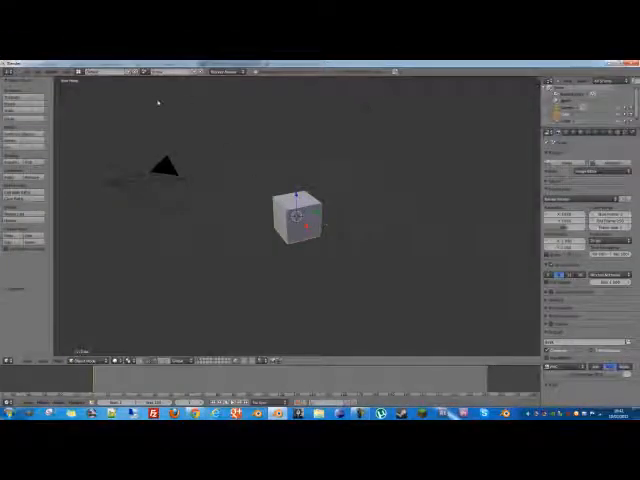
{"action": "left_click", "coordinate": [84, 72]}
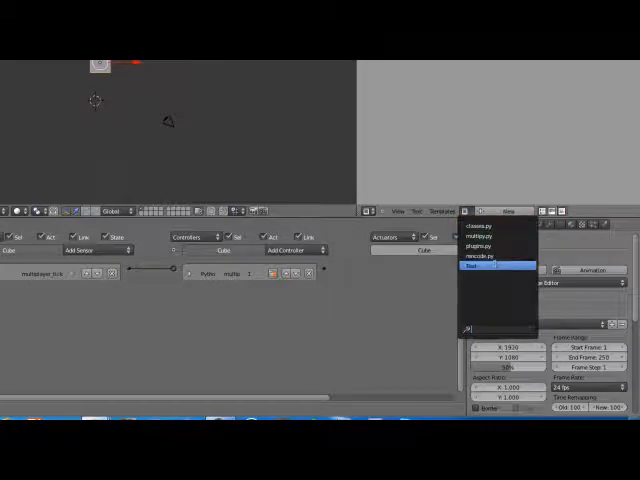
Embed the add-on's Python script as a text block shown in the Text Editor.
{"action": "left_click", "coordinate": [478, 268]}
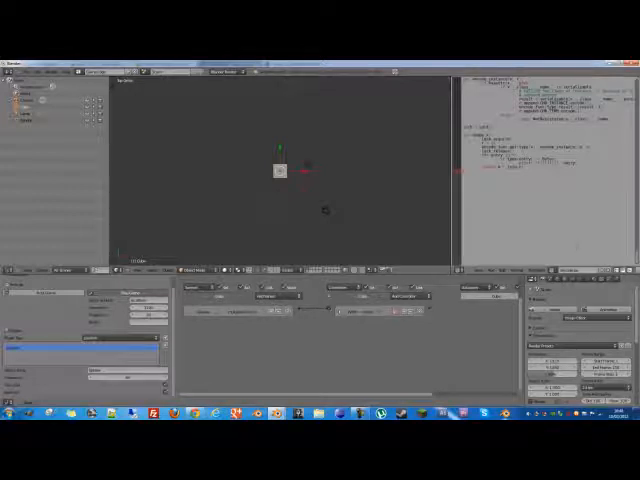
{"action": "left_click", "coordinate": [576, 292]}
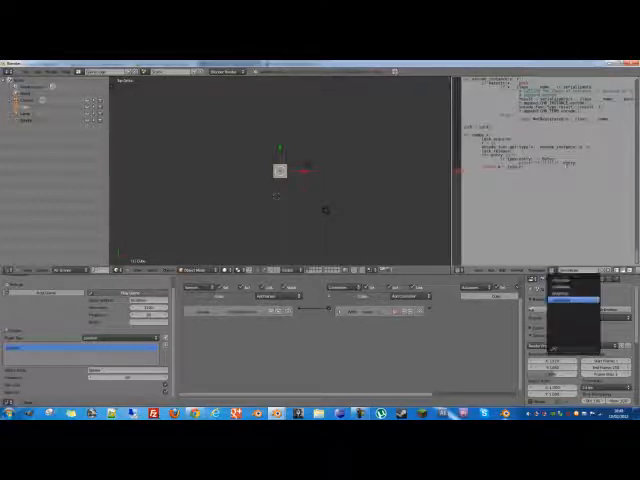